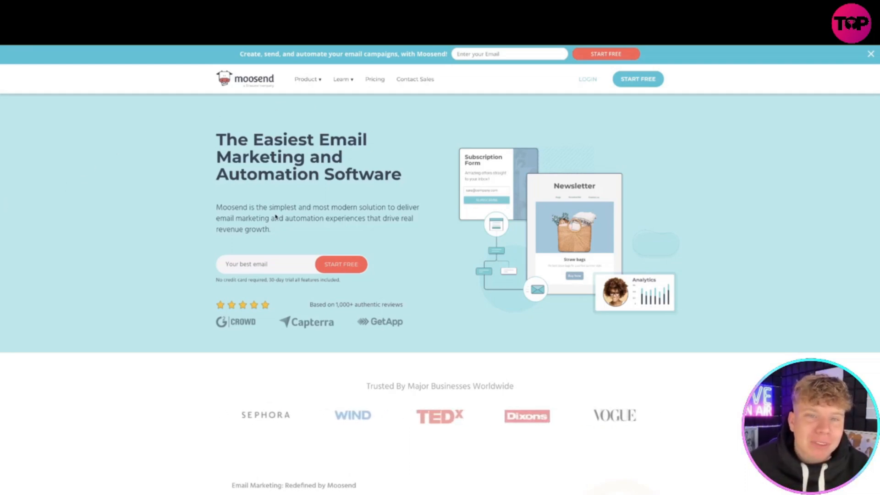
mouse_move(261, 58)
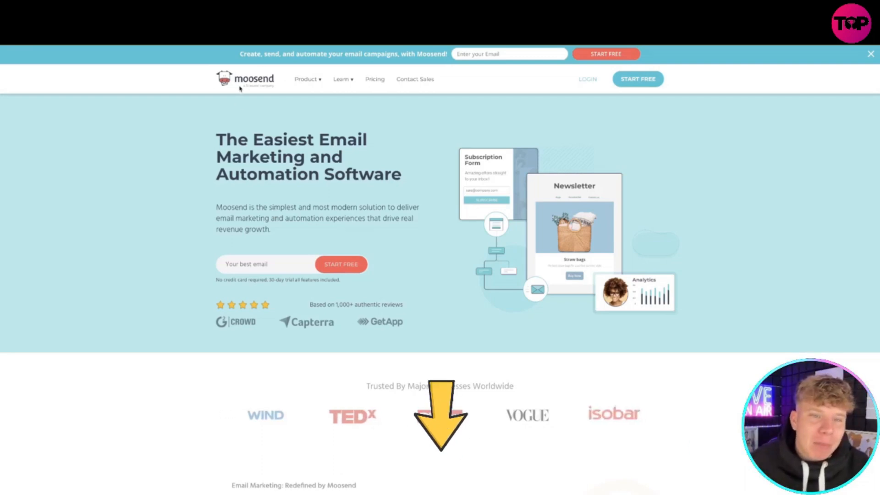
Sign in from the Moosend homepage to reach the account's welcome dashboard
left_click(306, 79)
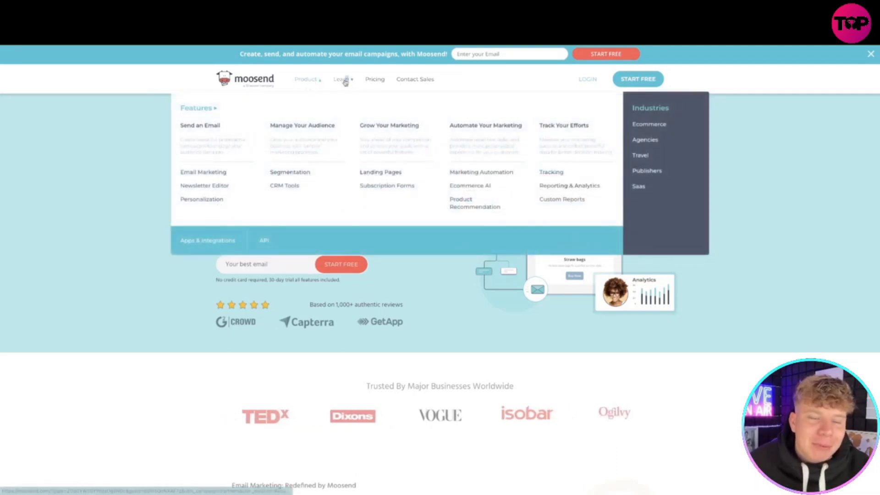
left_click(341, 79)
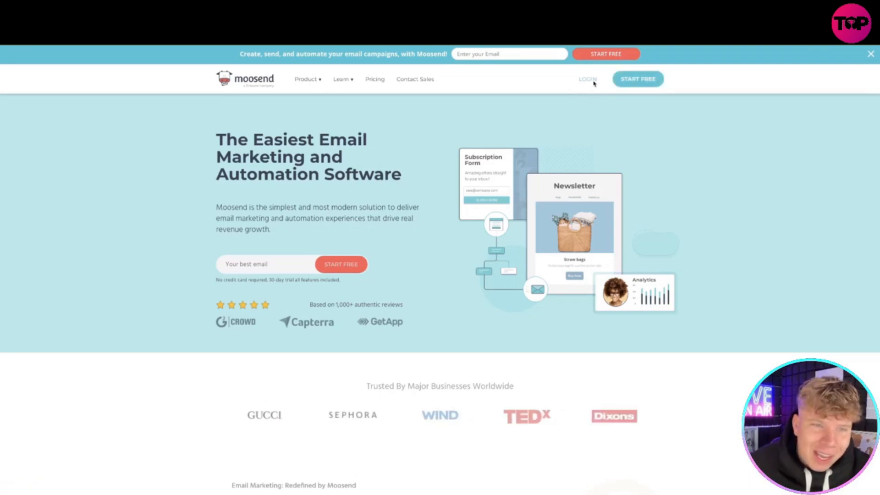
left_click(588, 79)
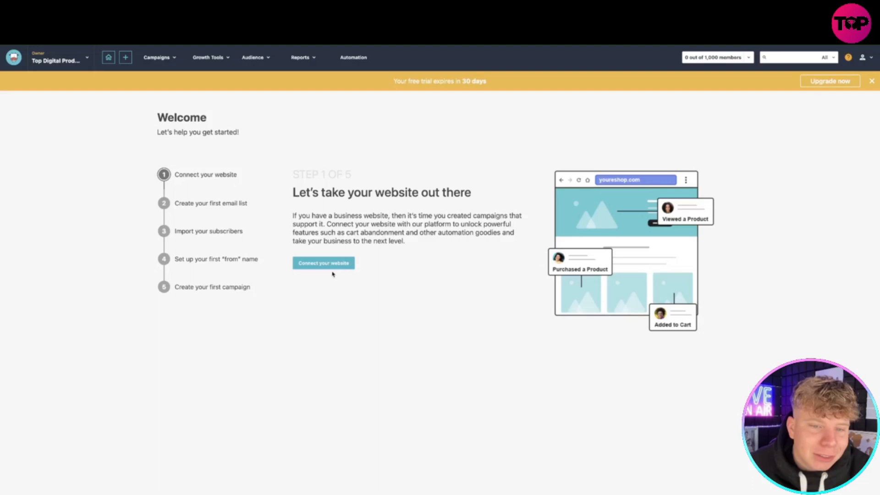
Connect google.com as the account's business website
left_click(324, 263)
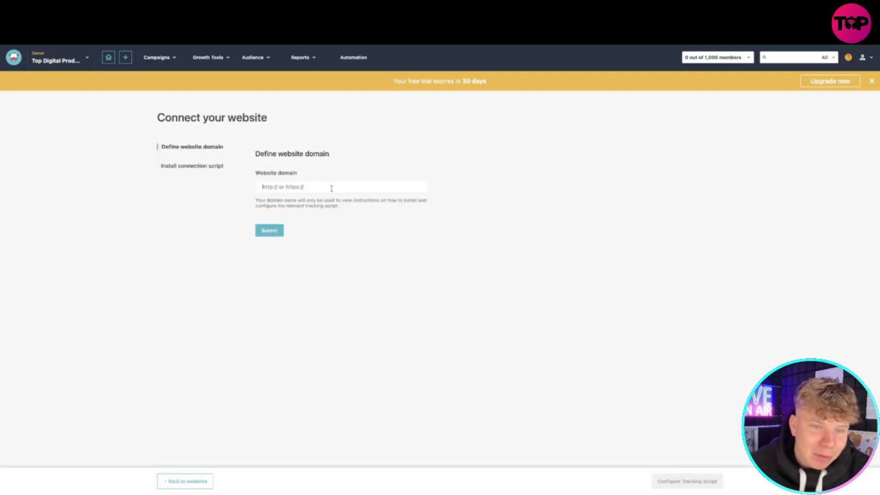
type("google.com")
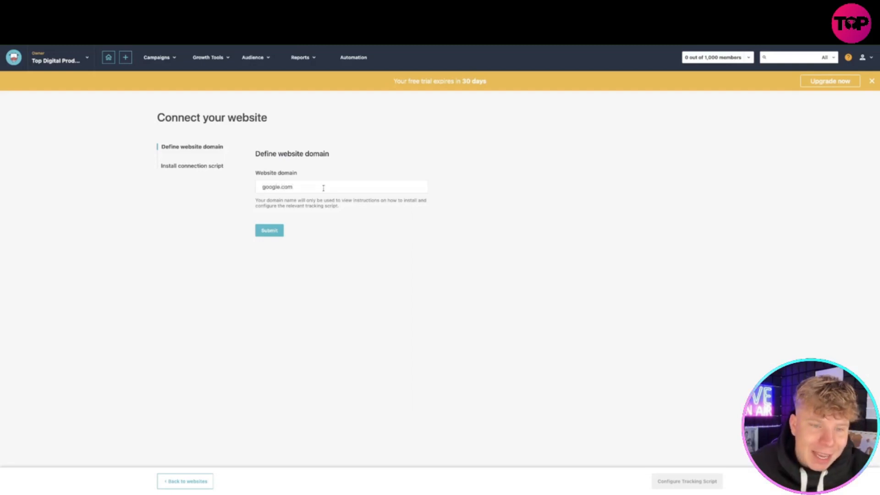
left_click(269, 231)
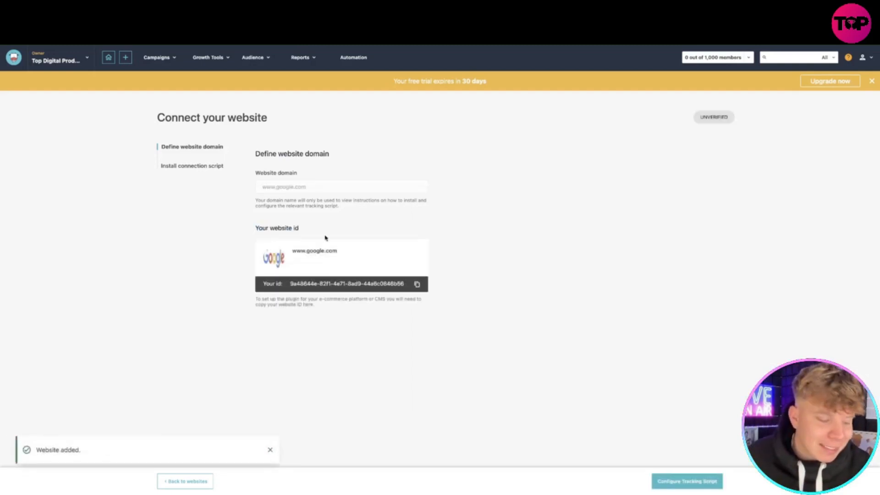
mouse_move(679, 460)
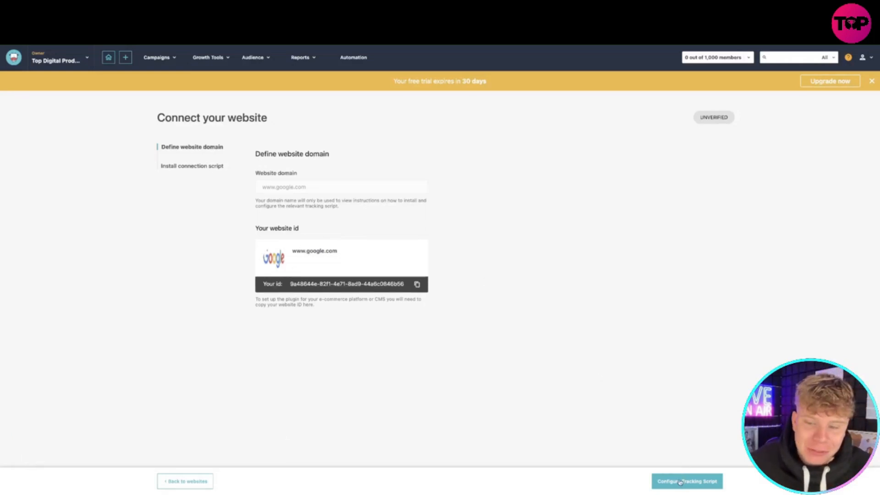
Review the tracking-script install options, then bring up the empty Reports page
left_click(687, 480)
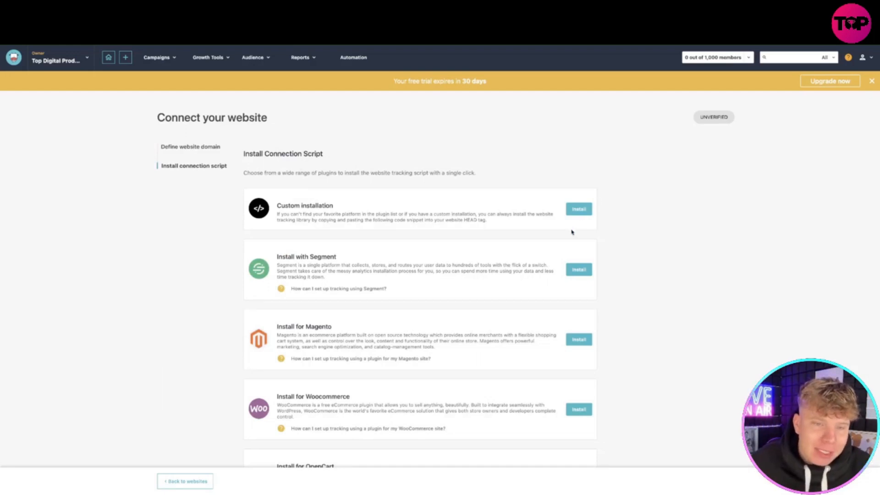
scroll("down", 3)
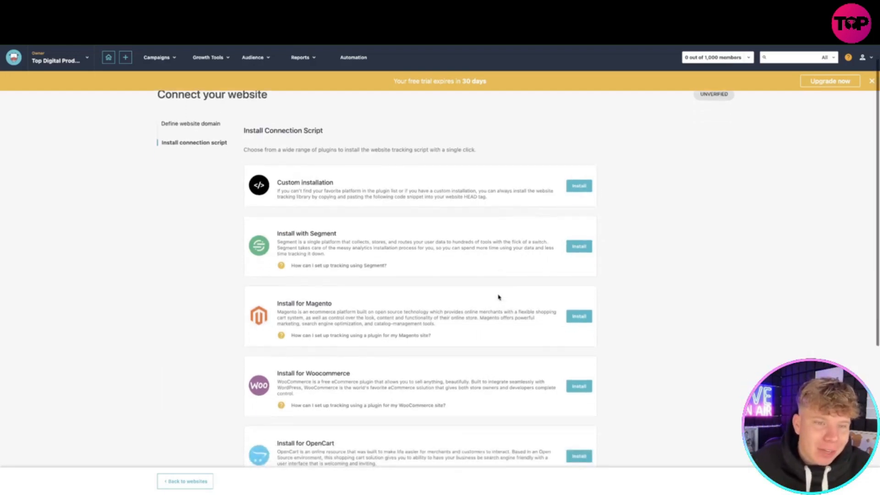
left_click(300, 57)
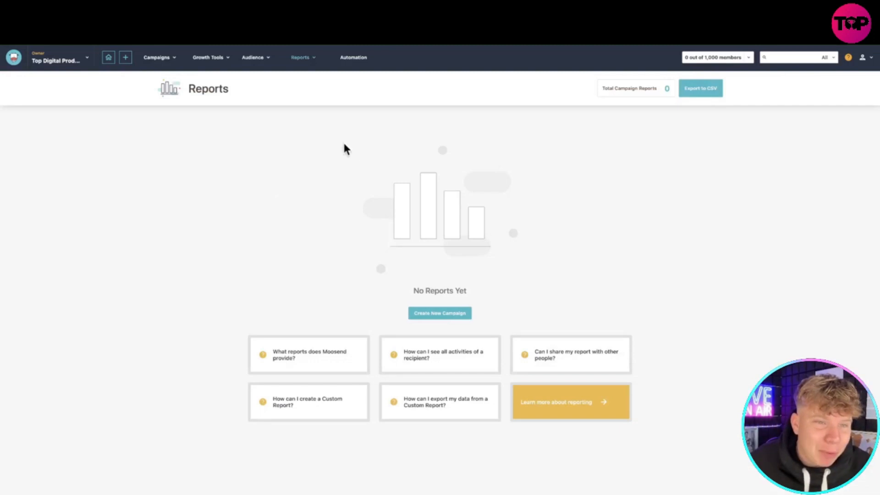
Start a new Regular email campaign from the Campaigns list
left_click(158, 57)
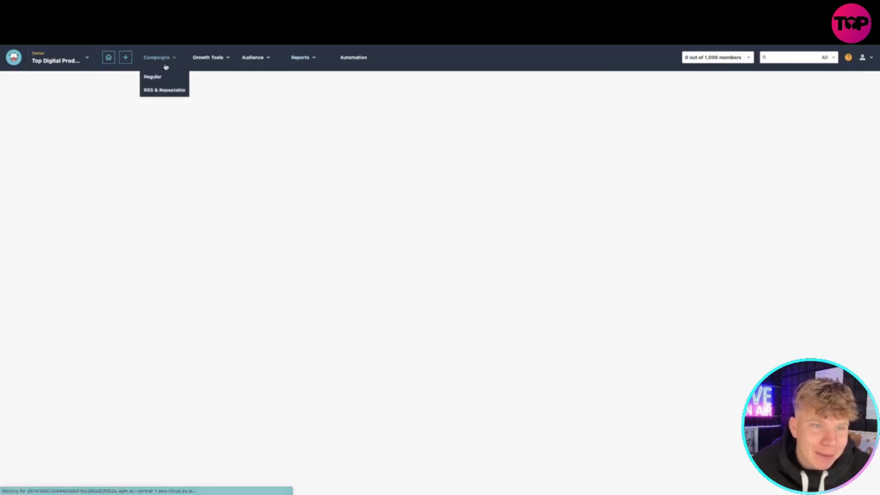
left_click(153, 77)
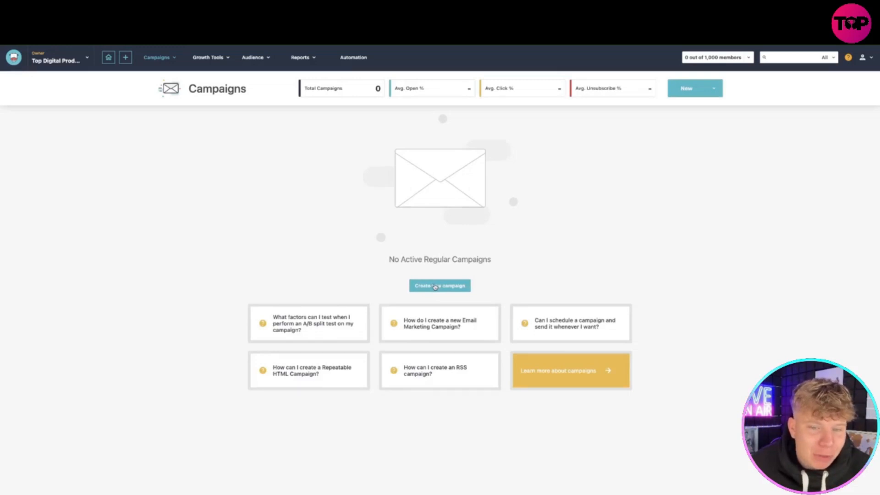
left_click(440, 286)
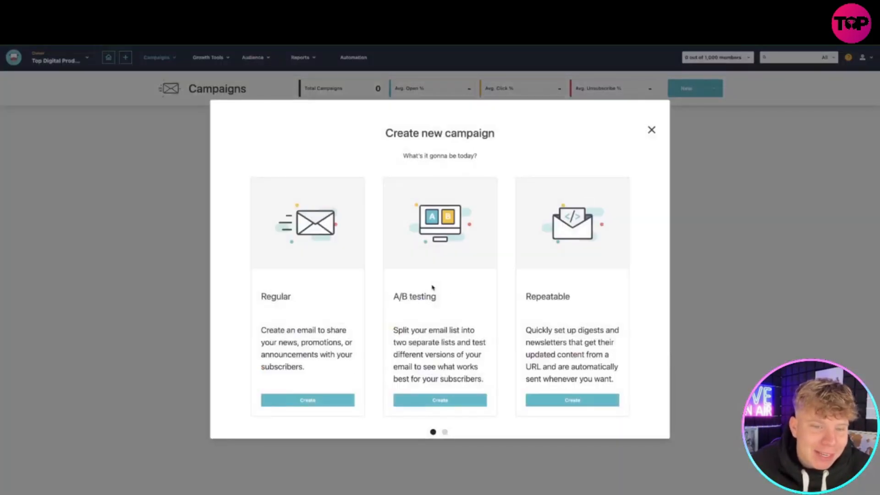
mouse_move(457, 260)
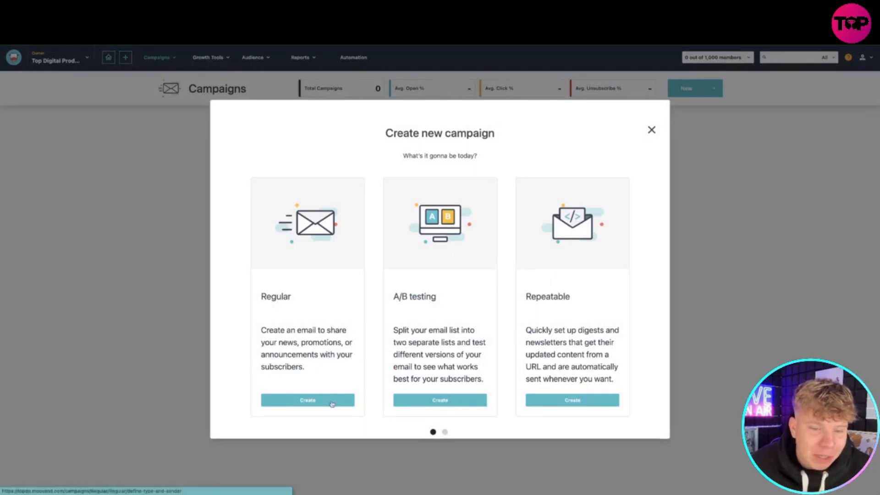
left_click(309, 400)
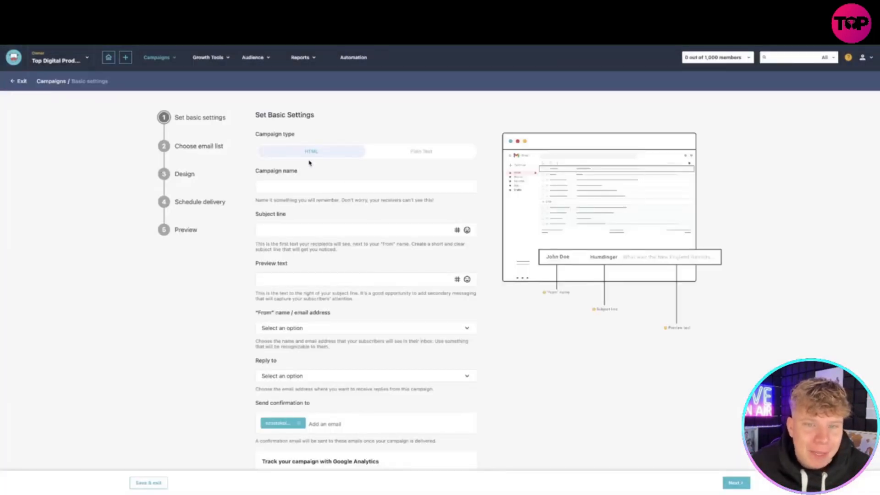
Set the campaign to plain text with owner reply-to, Google Analytics and revenue tracking on, and continue
left_click(420, 152)
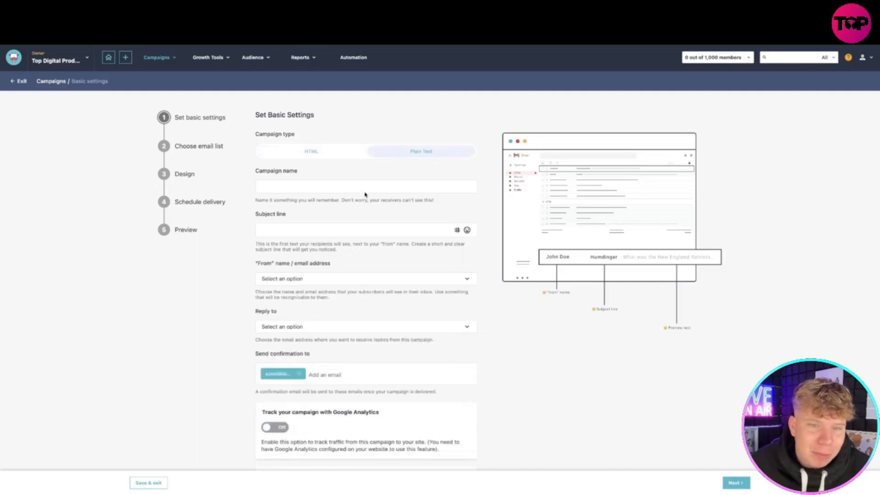
left_click(365, 186)
type("hmshfmhfsmhsmh")
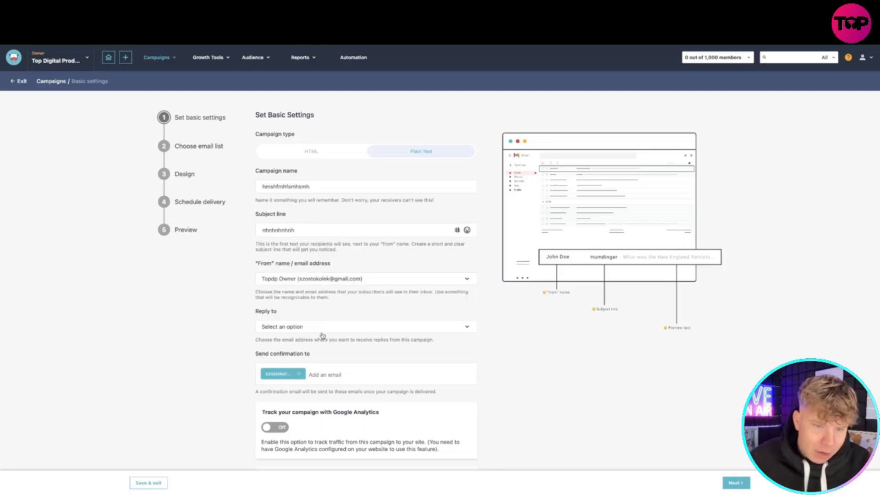
left_click(365, 327)
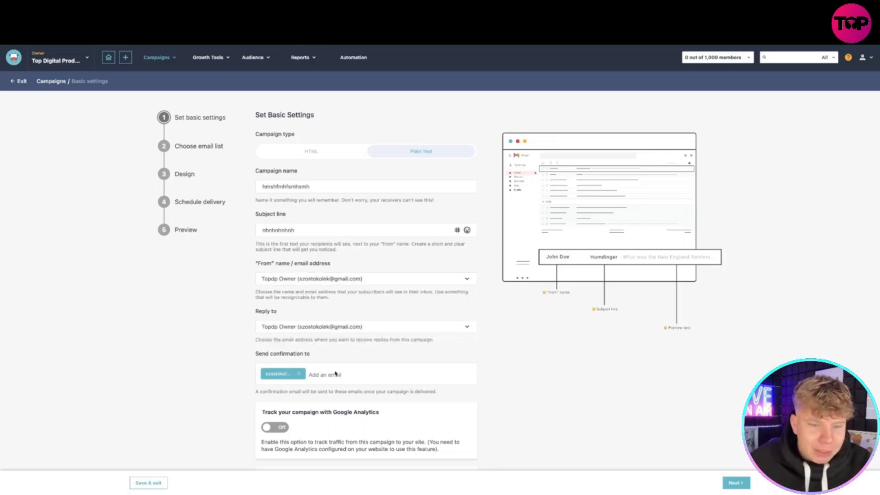
scroll("down", 3)
type("jngn")
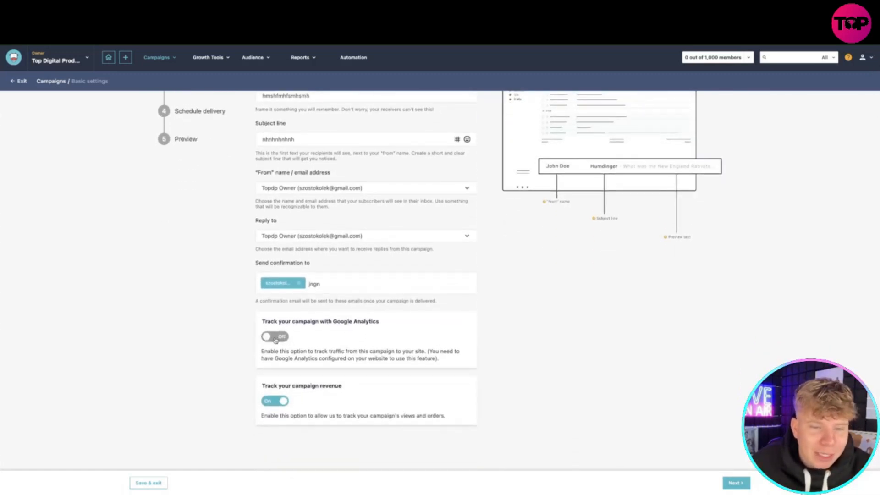
left_click(274, 337)
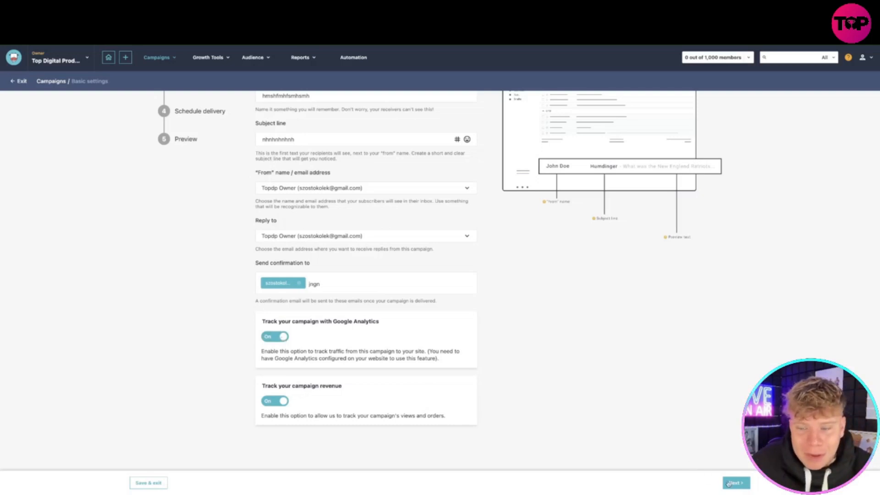
left_click(733, 481)
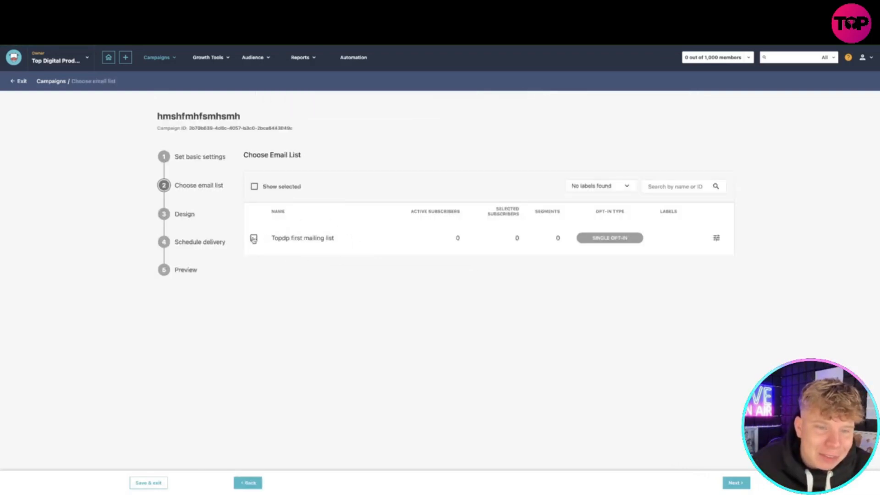
Address the campaign to the Topdp first mailing list and continue to design
left_click(253, 238)
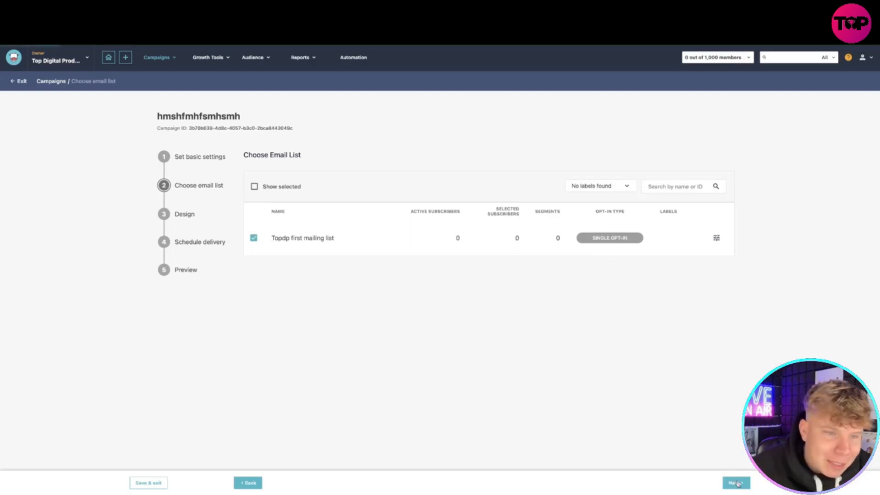
left_click(734, 482)
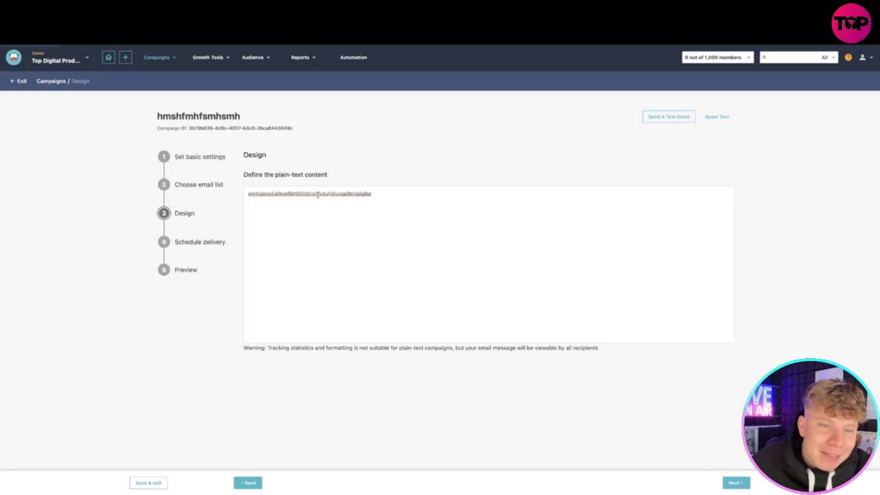
Keep the plain-text content and immediate delivery, then bring up the campaign preview
left_click(734, 481)
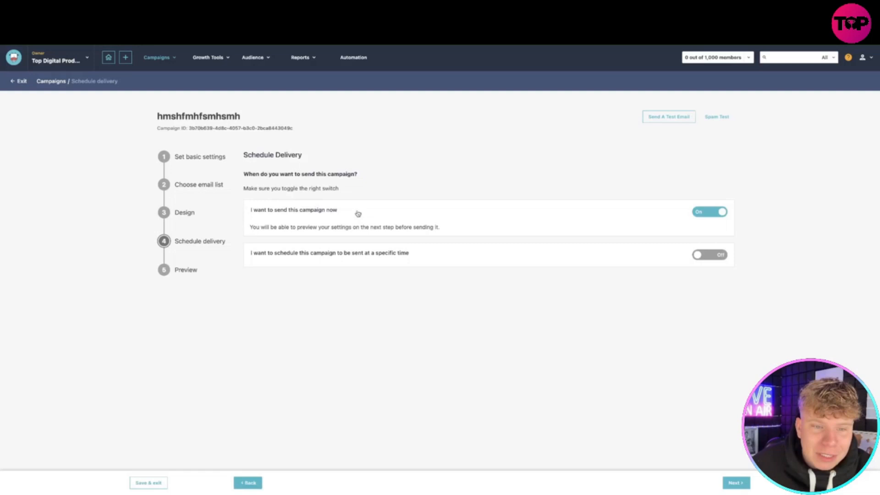
mouse_move(329, 279)
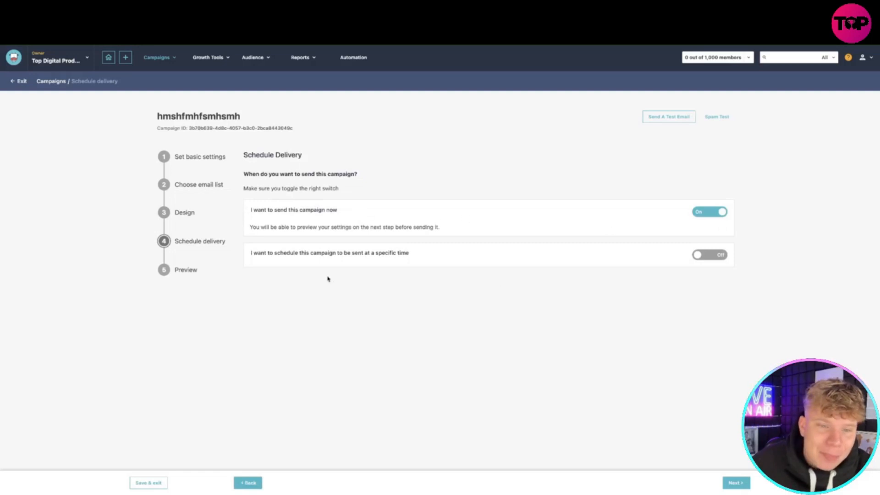
left_click(710, 255)
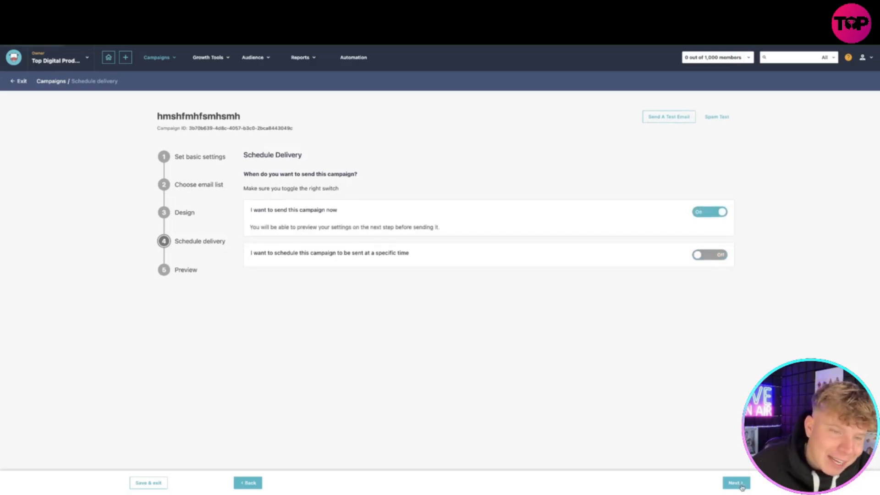
left_click(737, 482)
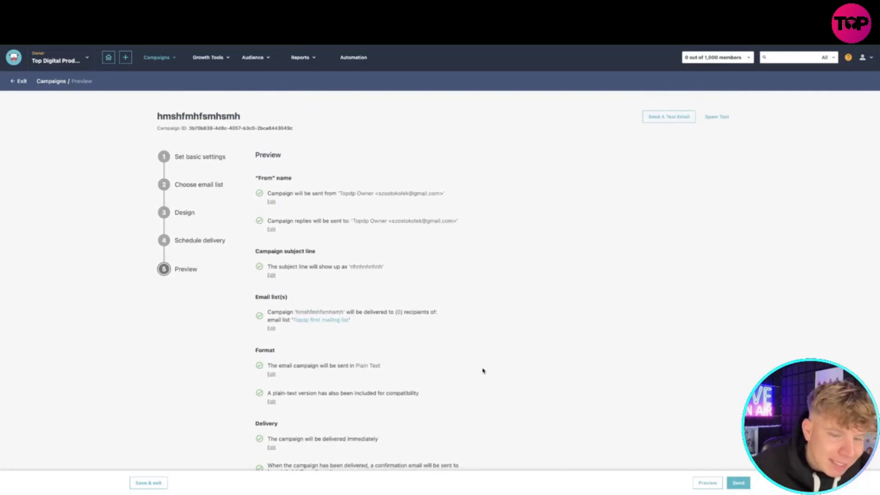
Send the campaign and return to the campaigns list showing it as Ready to Send
scroll("down", 3)
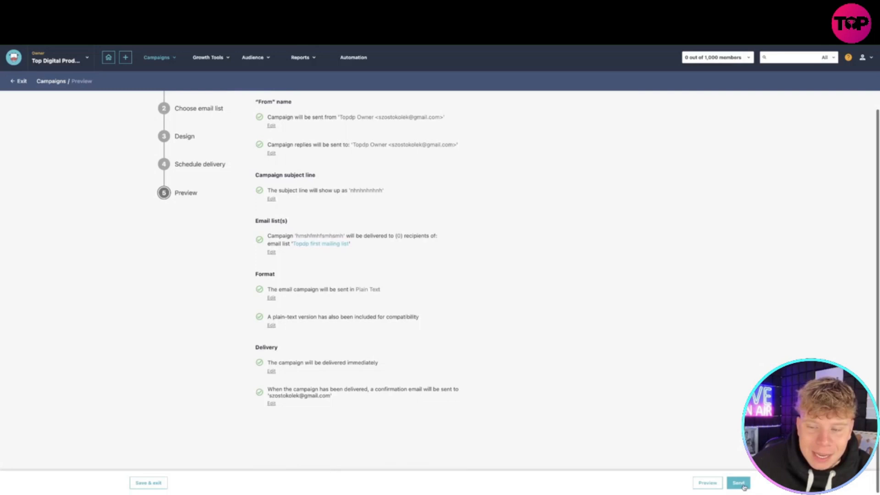
left_click(741, 482)
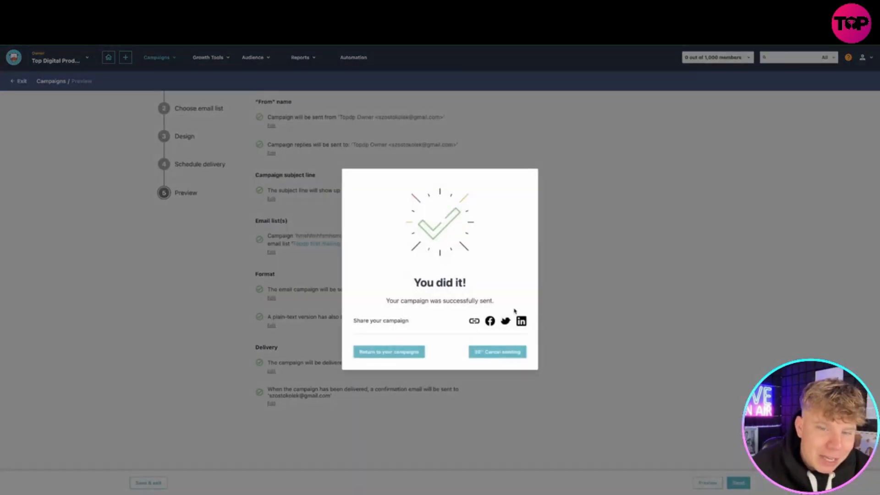
mouse_move(501, 340)
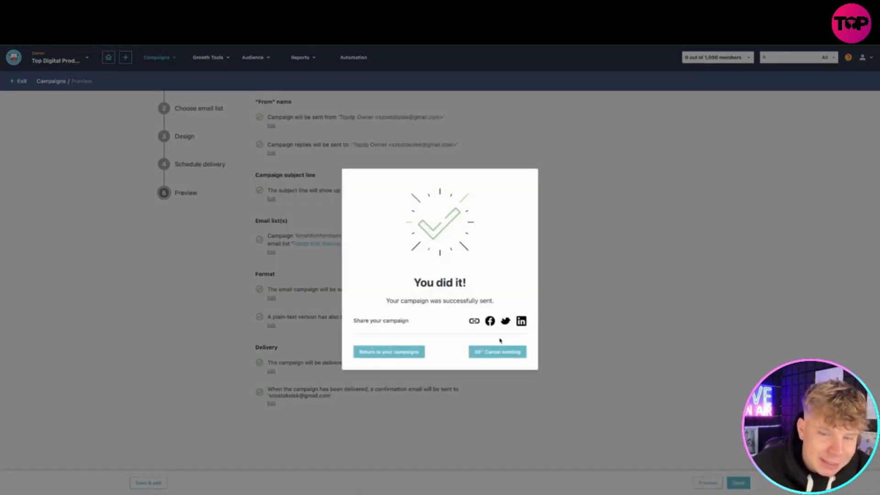
left_click(389, 352)
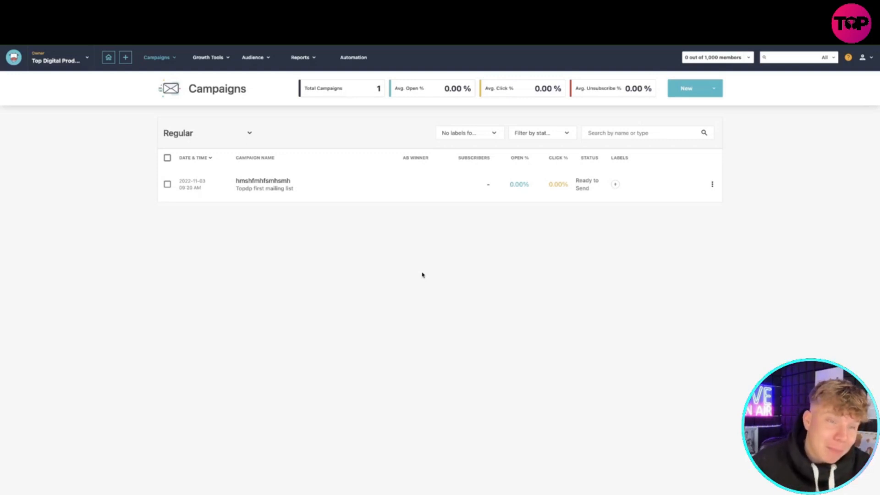
mouse_move(368, 259)
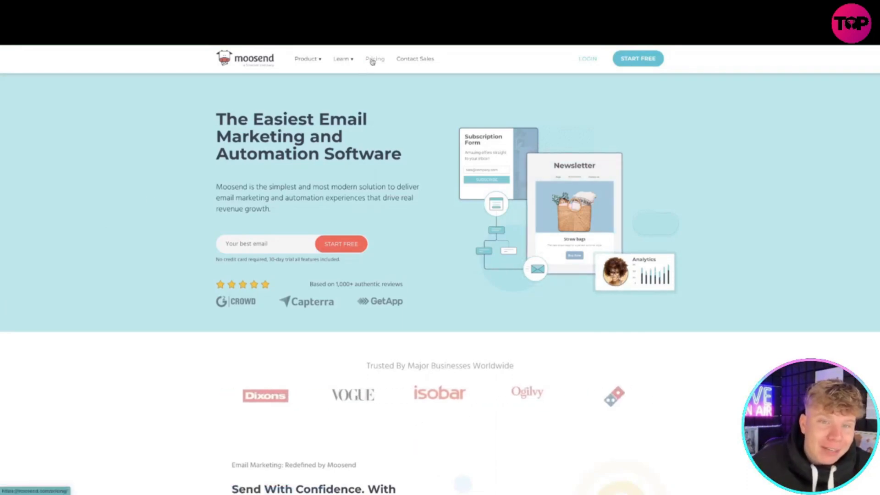
Bring up Moosend's pricing page with Free Trial, Pro and Enterprise plans
left_click(374, 59)
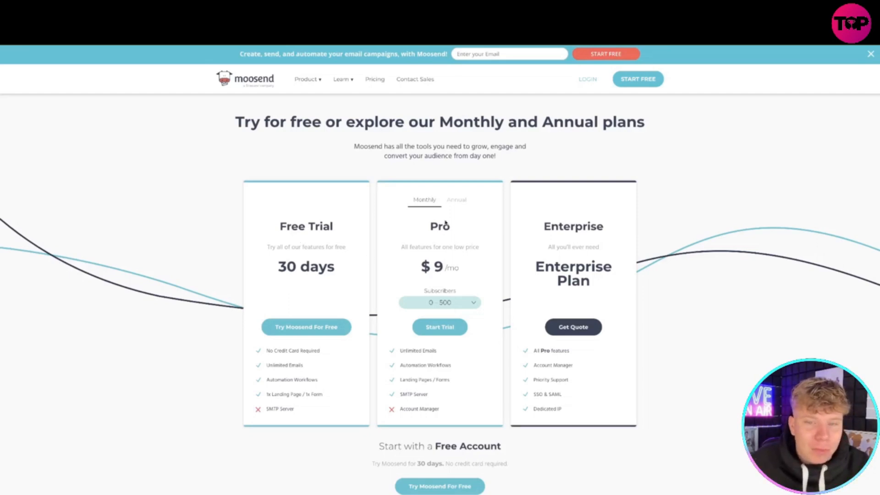
Compare Pro at $7 annual and $19 for 1,001–2,000 subscribers, then request an Enterprise quote
left_click(457, 200)
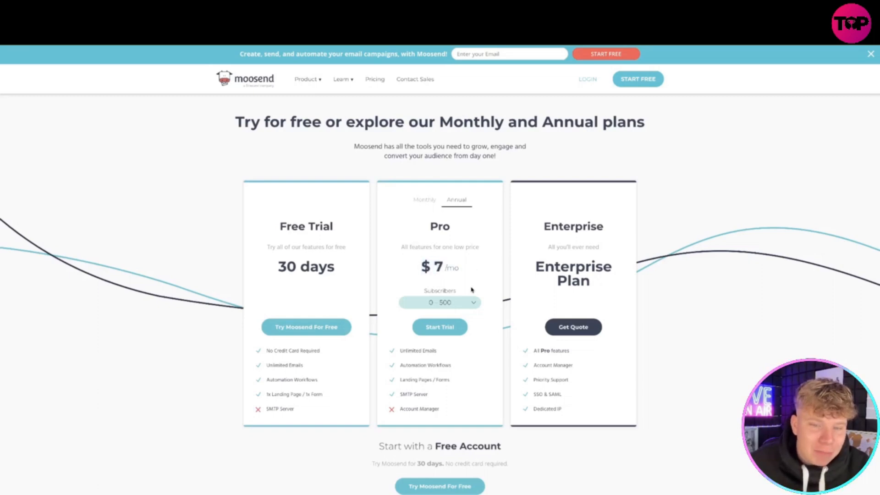
left_click(439, 303)
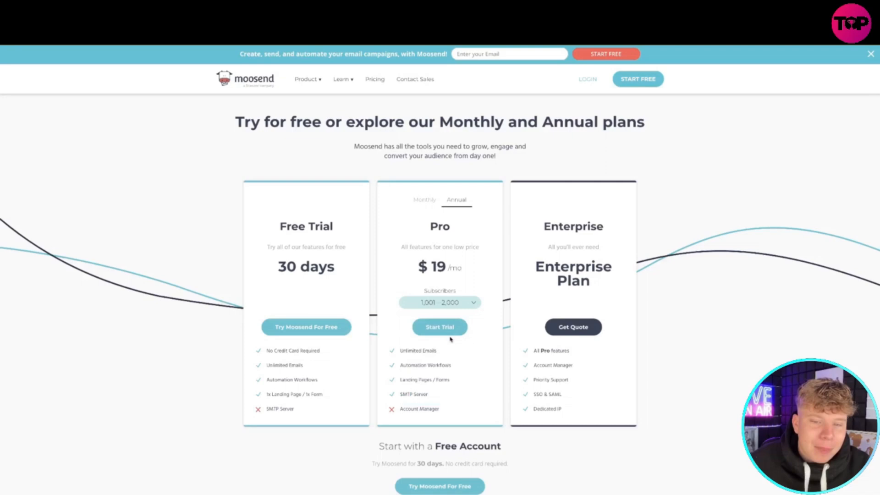
mouse_move(339, 251)
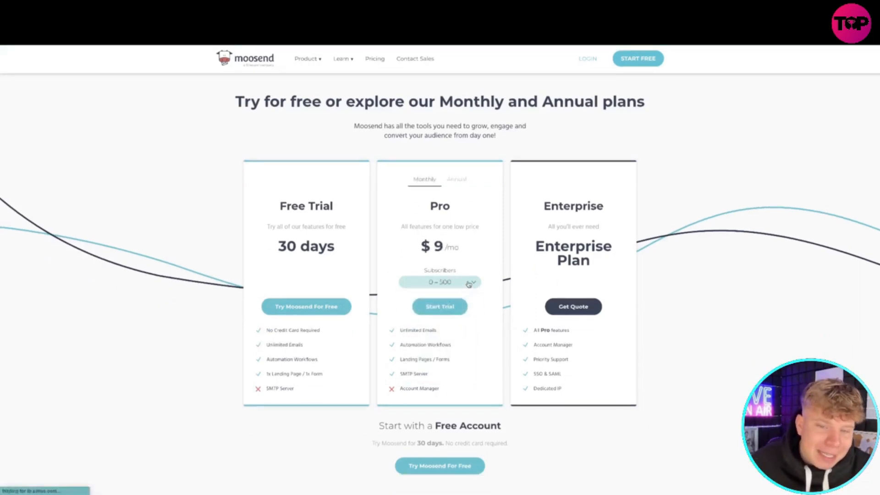
mouse_move(469, 257)
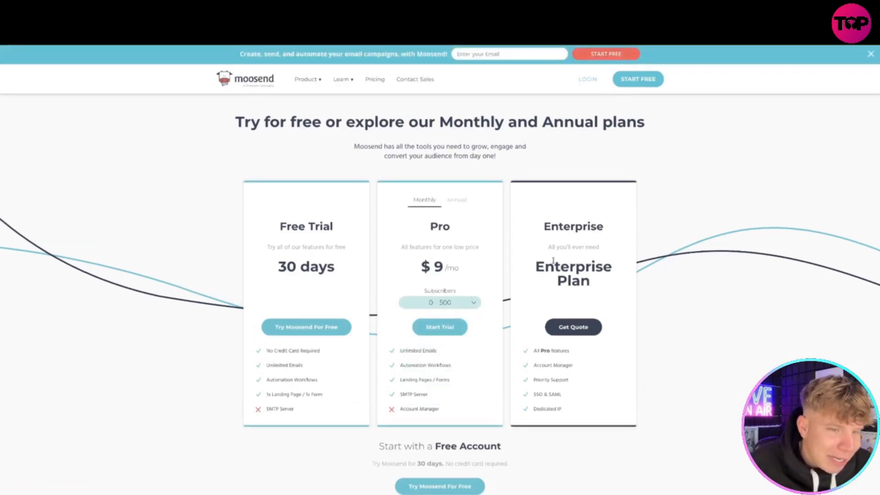
mouse_move(551, 266)
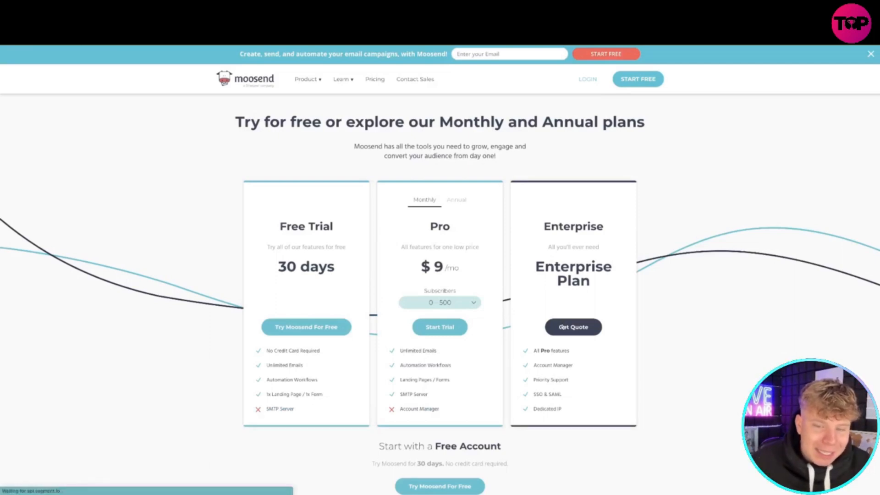
left_click(573, 327)
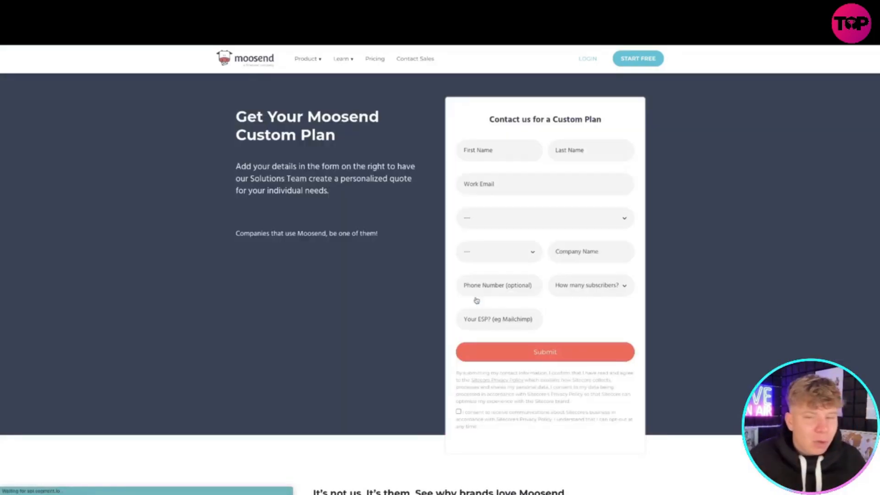